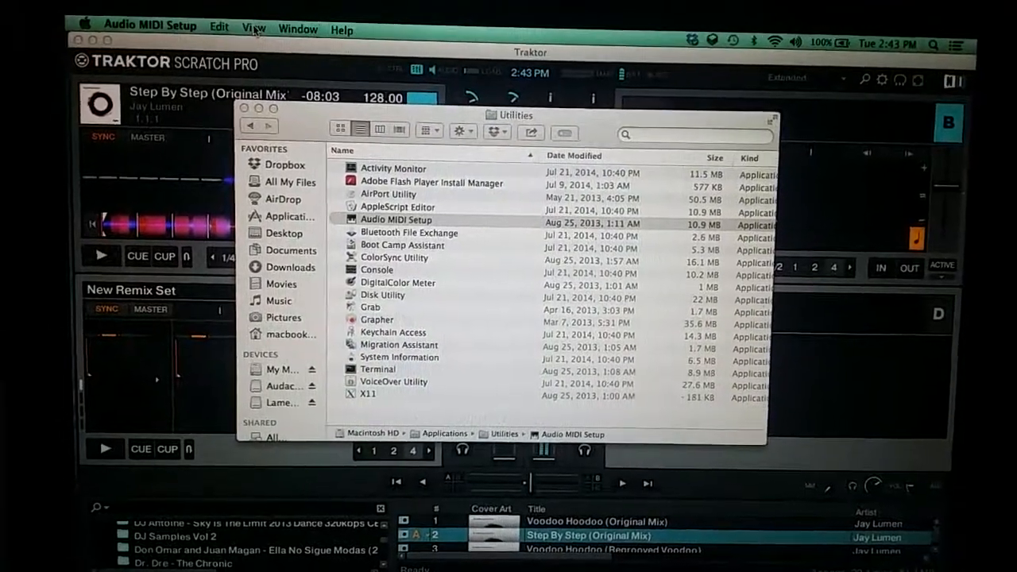
Show the MIDI Studio window from Audio MIDI Setup's Window menu.
{"action": "left_click", "coordinate": [297, 28]}
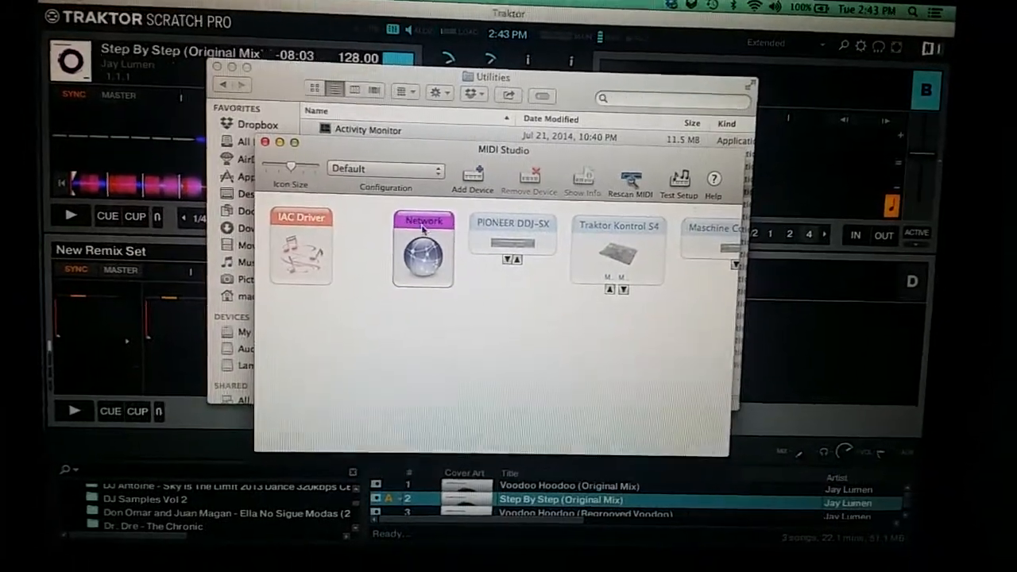
Add network session 'Session 1' on port 5004 and select the Mac mini in the directory.
{"action": "double_click", "coordinate": [422, 250]}
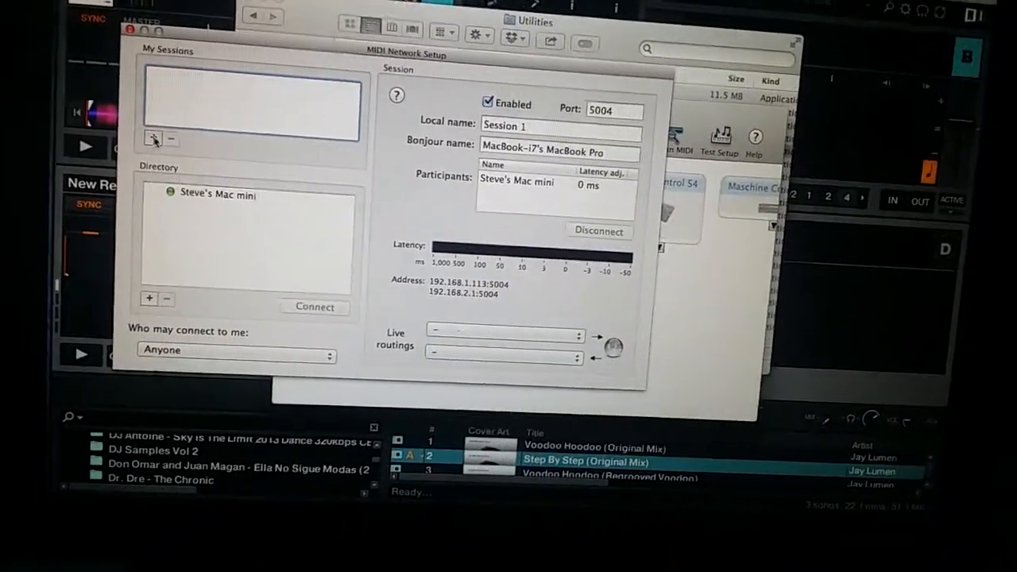
{"action": "left_click", "coordinate": [152, 139]}
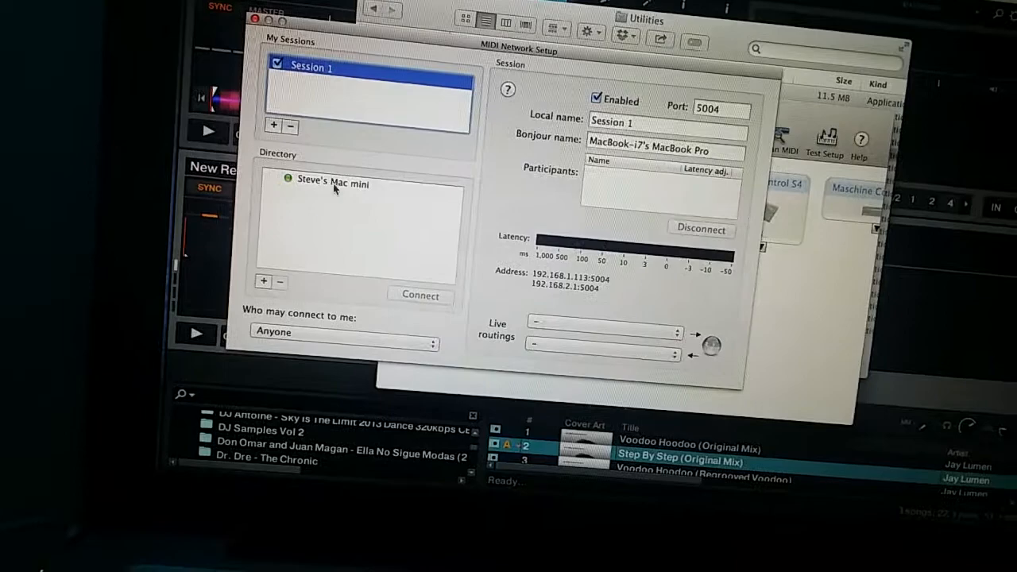
{"action": "left_click", "coordinate": [332, 182]}
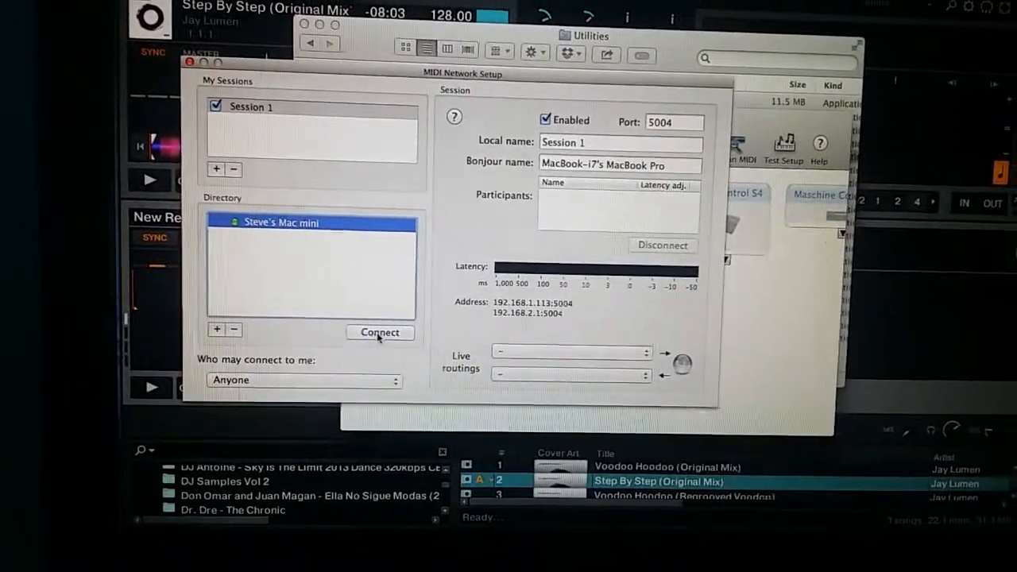
{"action": "left_click", "coordinate": [380, 332]}
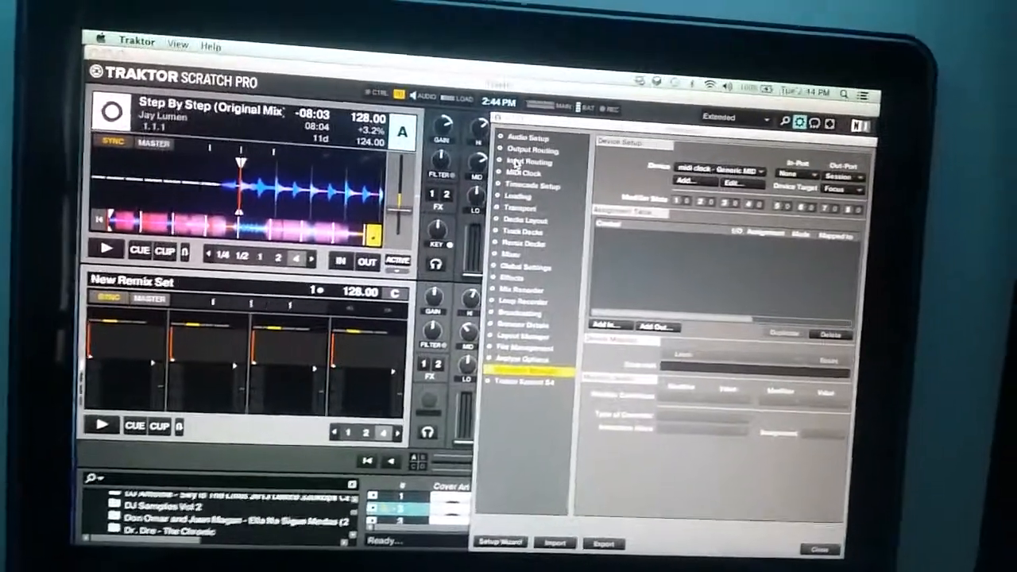
{"action": "left_click", "coordinate": [522, 148]}
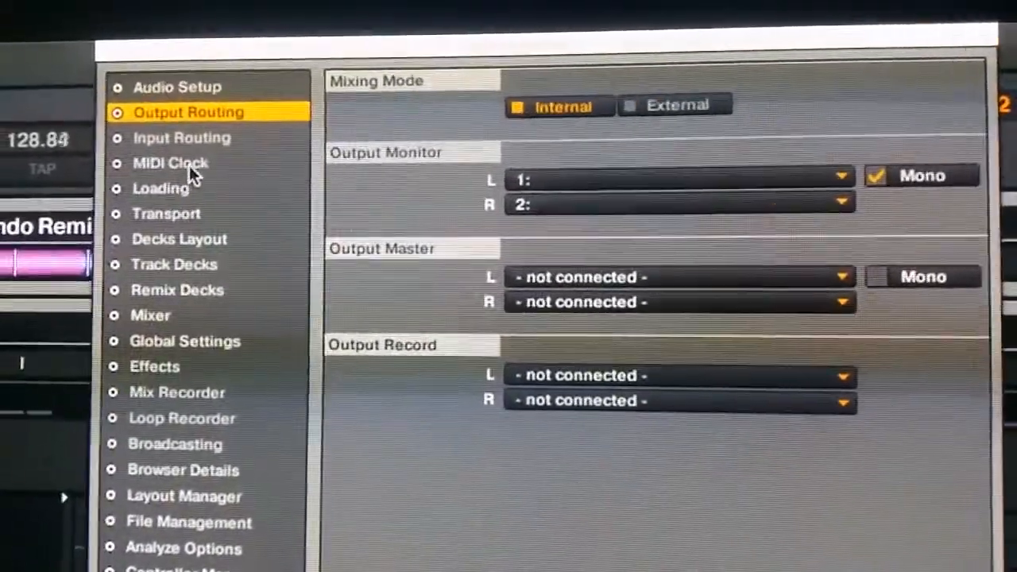
Scroll through the Controller Manager settings for the midi clock device.
{"action": "scroll", "scroll_direction": "down", "scroll_amount": 3}
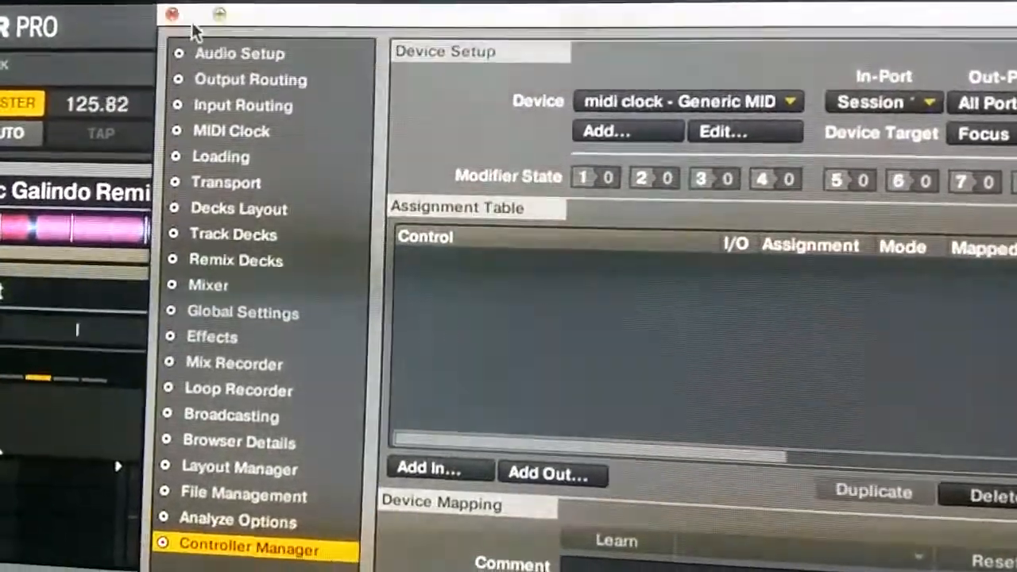
Set the Traktor clock to EXT and view the Output Routing preferences.
{"action": "left_click", "coordinate": [169, 15]}
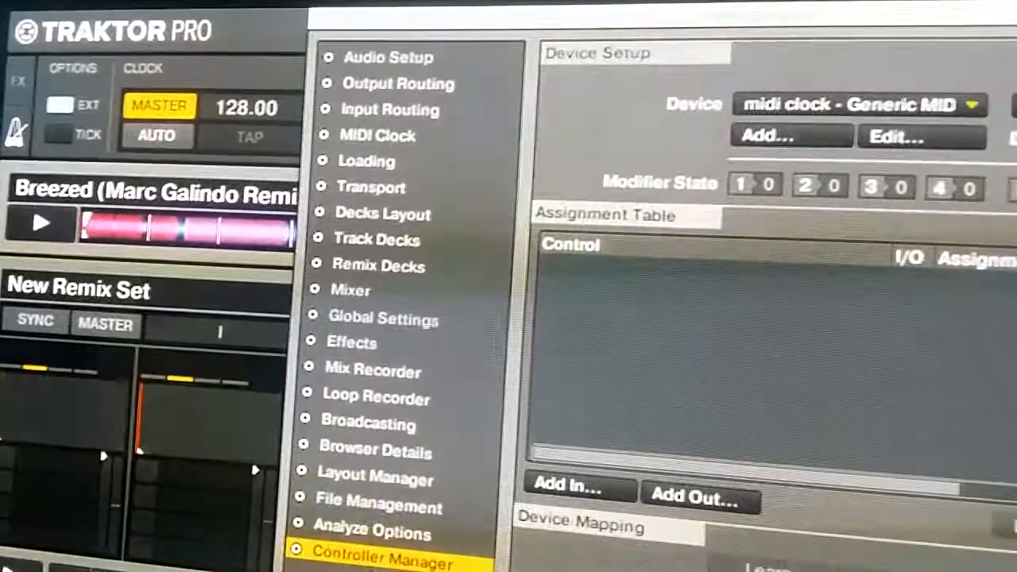
{"action": "left_click", "coordinate": [389, 89]}
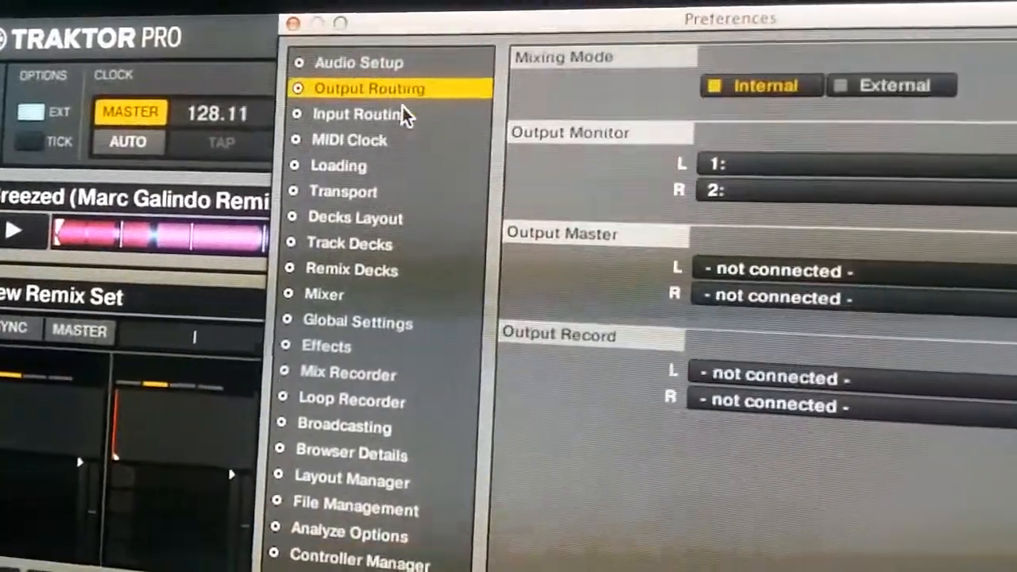